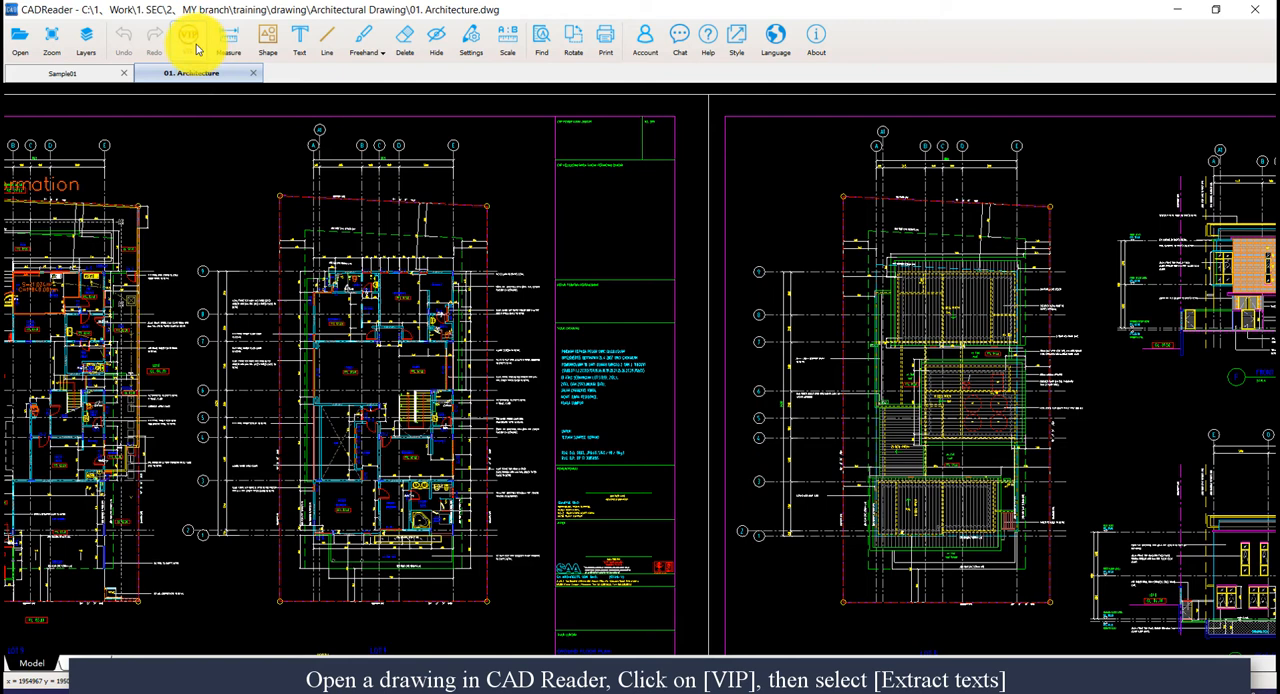
Step: View the VIP tool list, then start Extract texts from the drawing's right-click menu
left_click(188, 38)
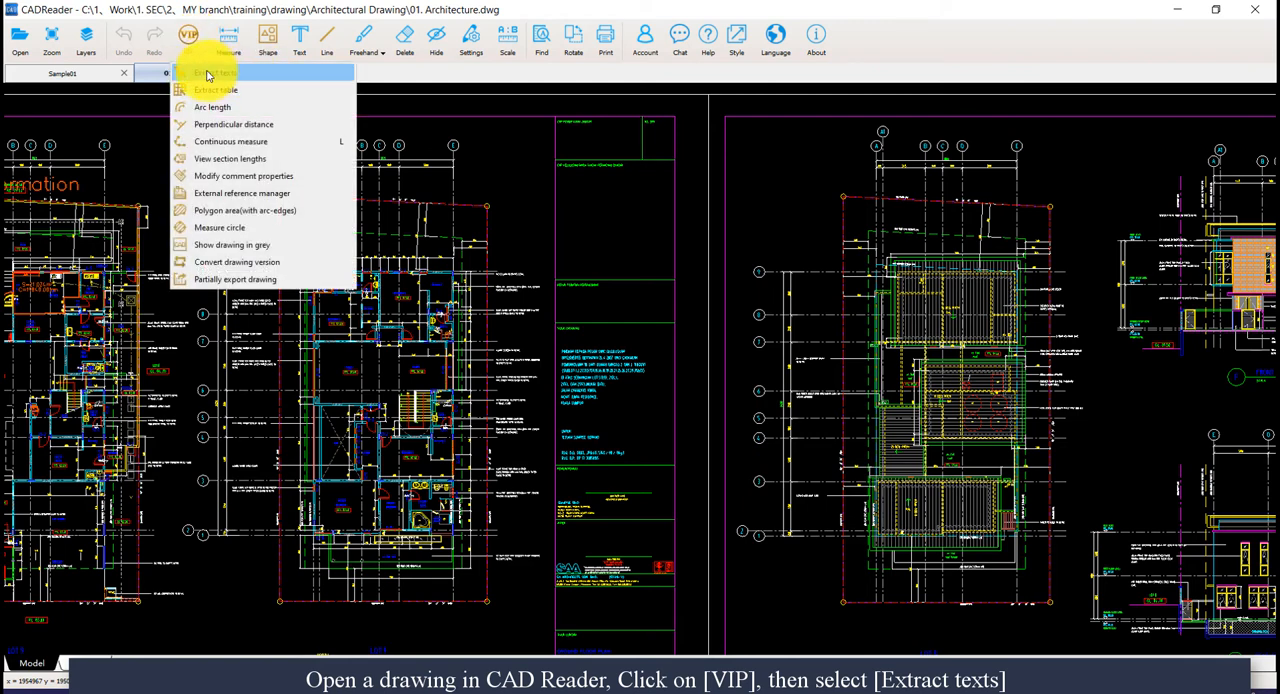
right_click(580, 200)
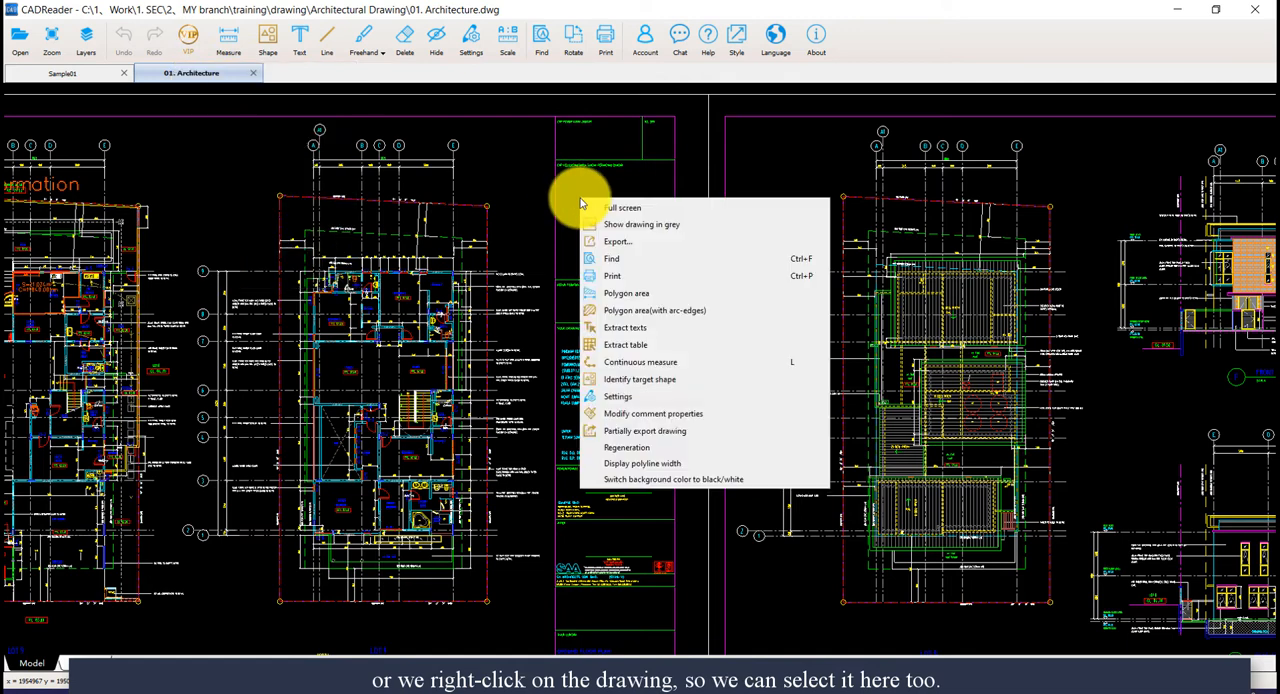
mouse_move(656, 328)
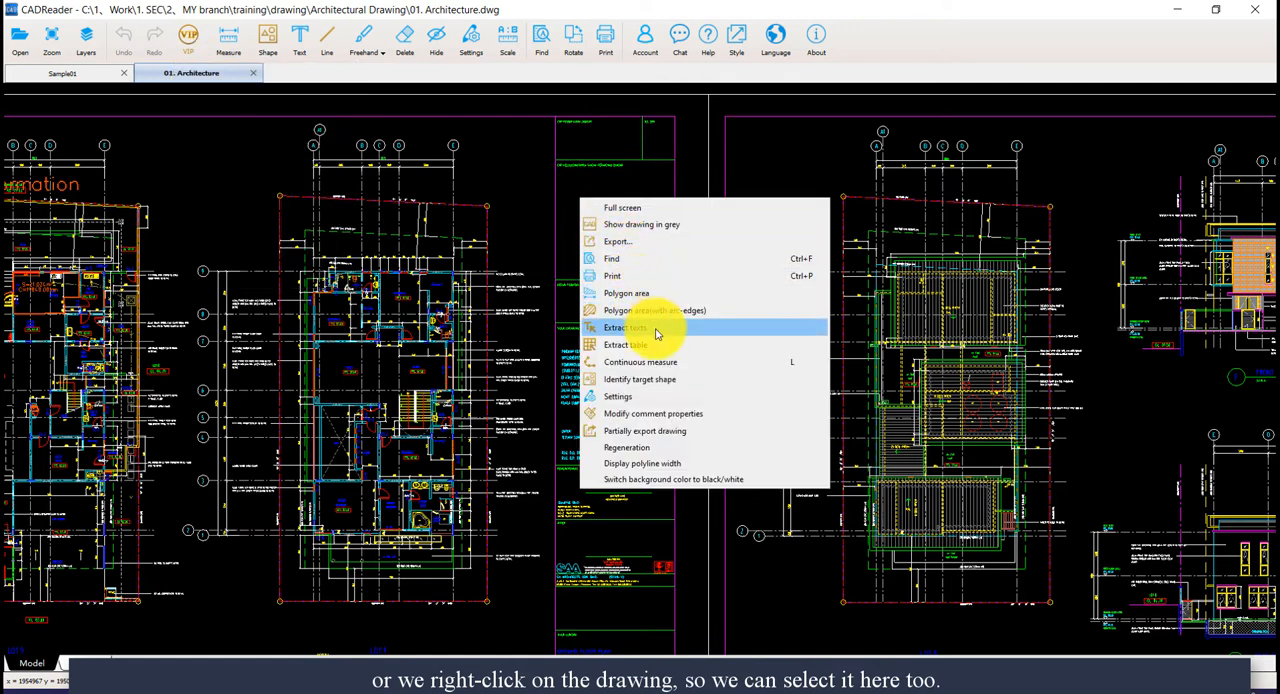
left_click(628, 328)
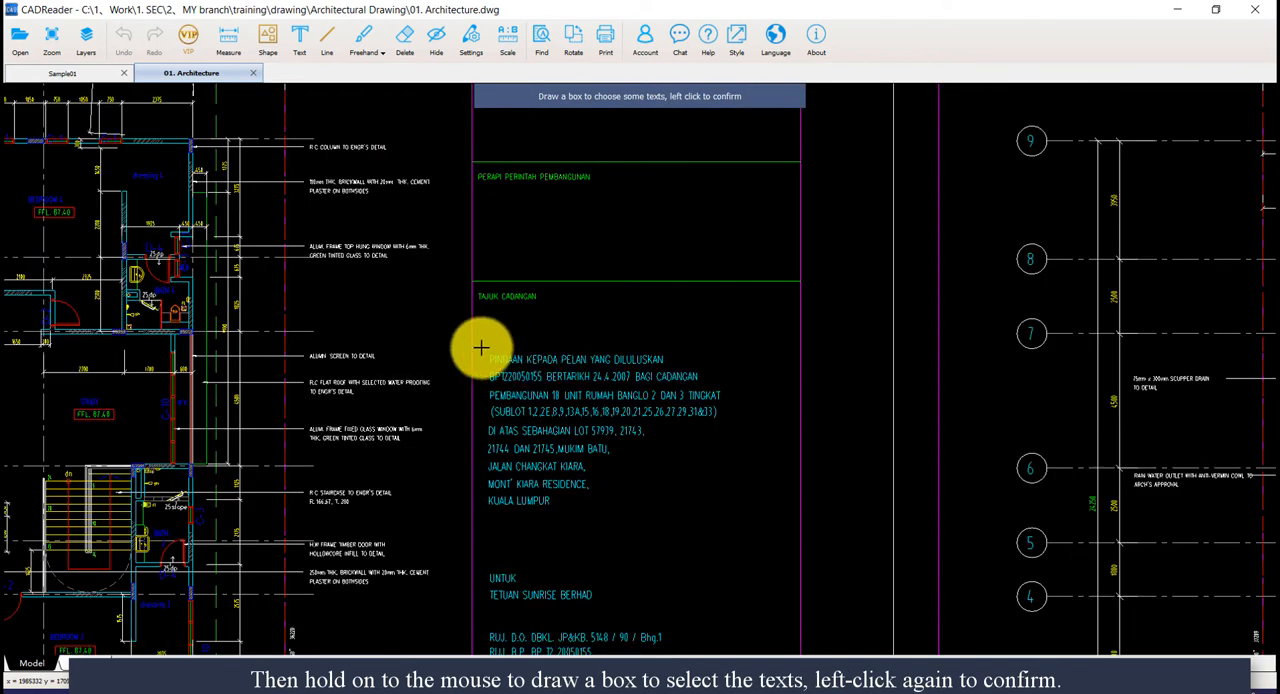
Step: Box the cyan text lines, extract them into Selected texts, and copy to clipboard
left_click_drag(480, 348, 684, 530)
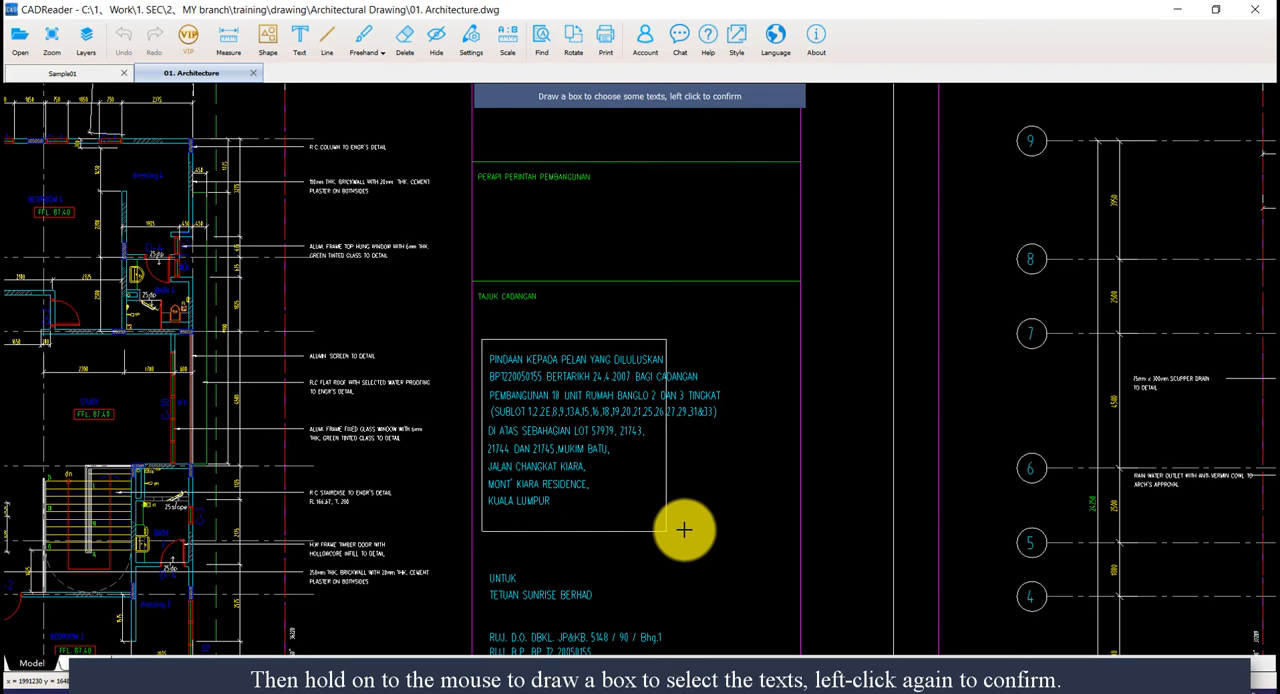
left_click(684, 530)
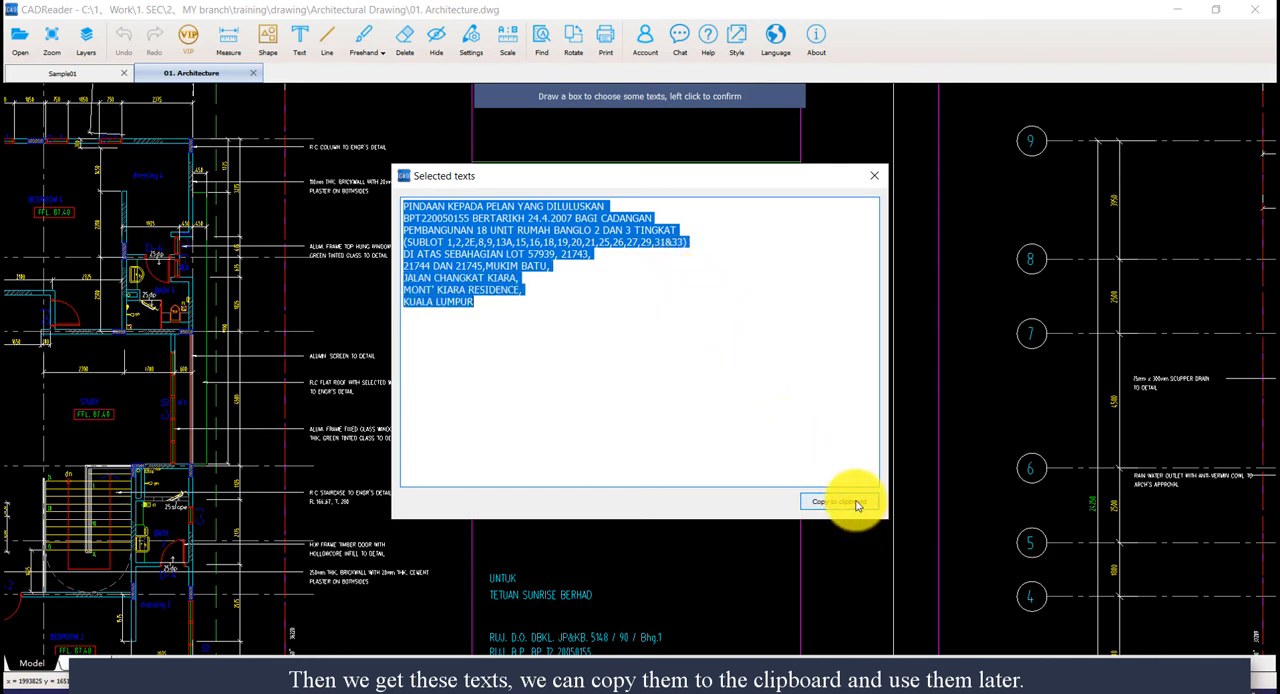
left_click(836, 500)
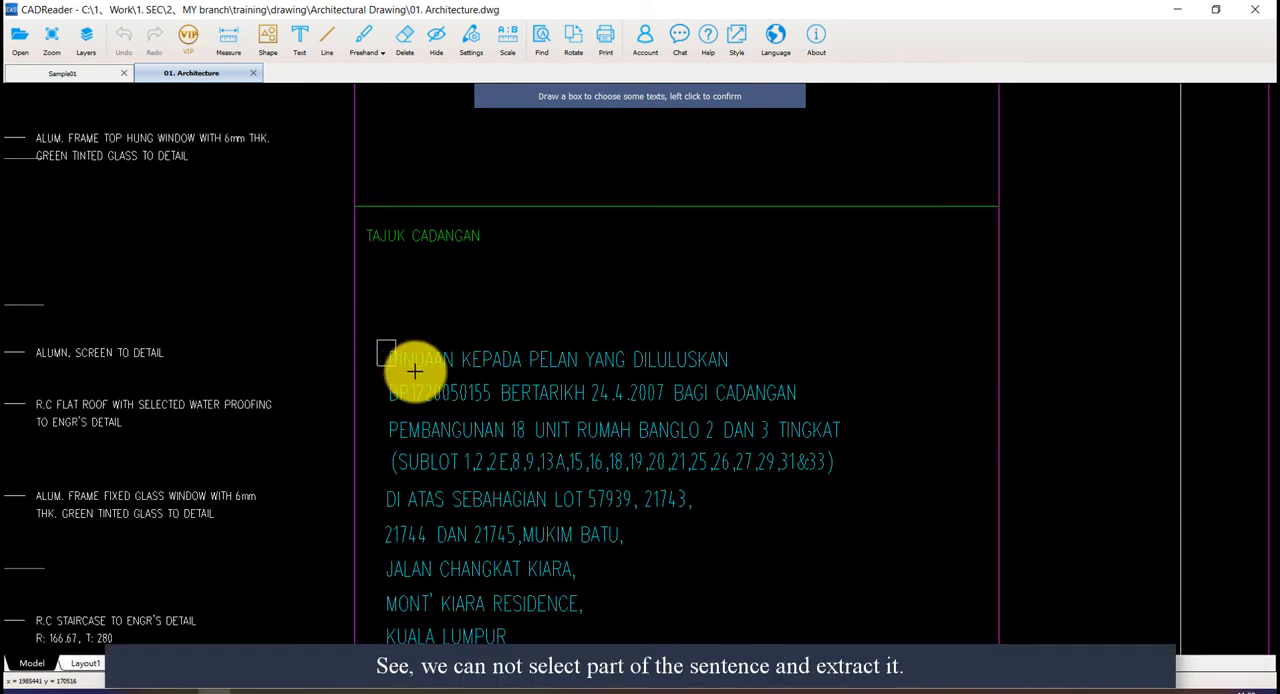
left_click_drag(386, 350, 630, 372)
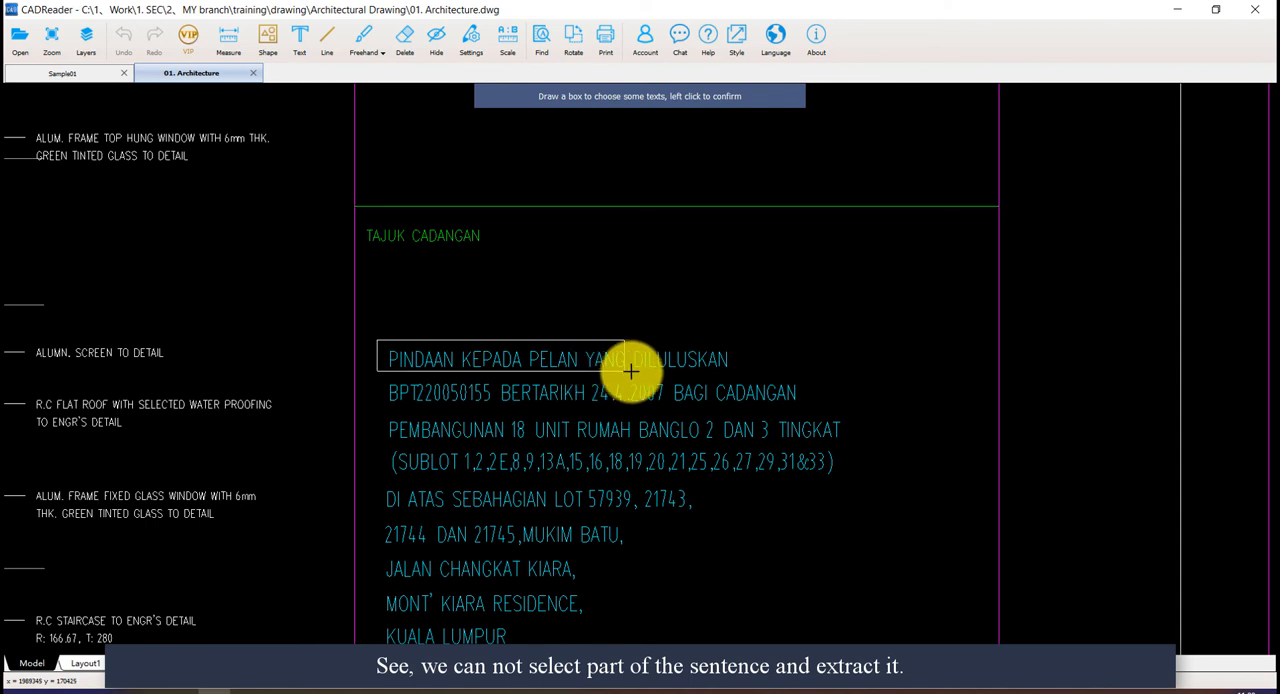
left_click(632, 372)
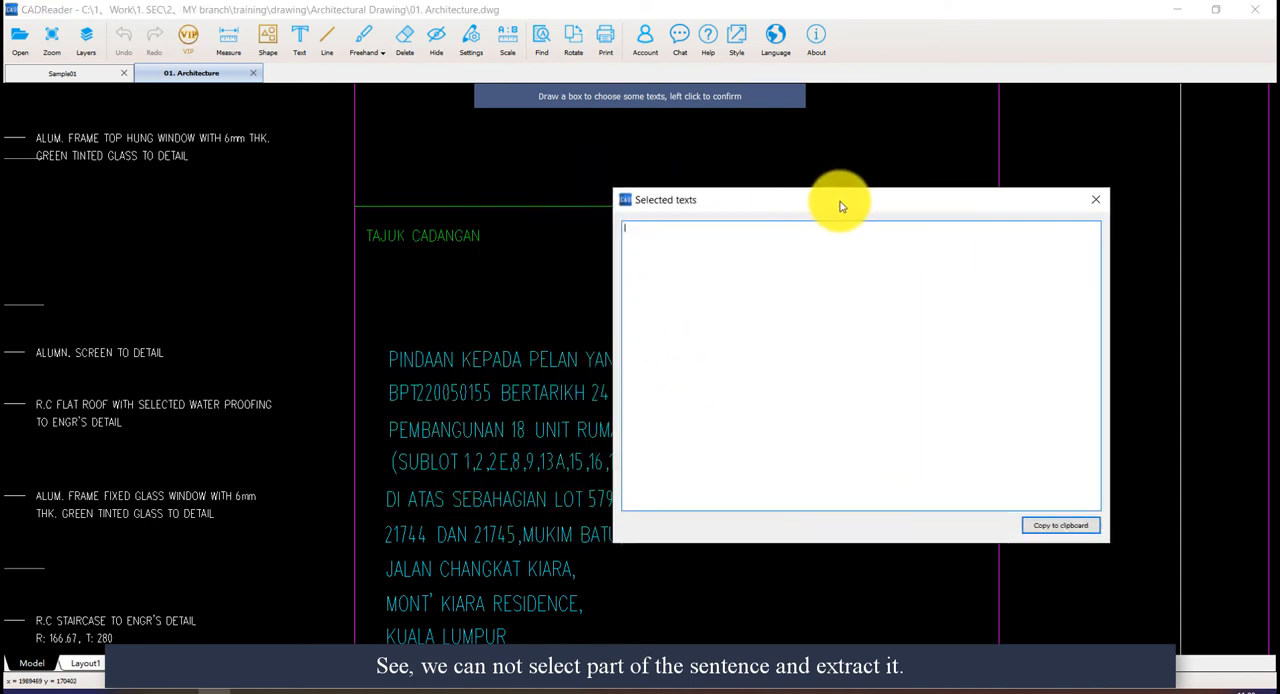
left_click_drag(840, 198, 916, 200)
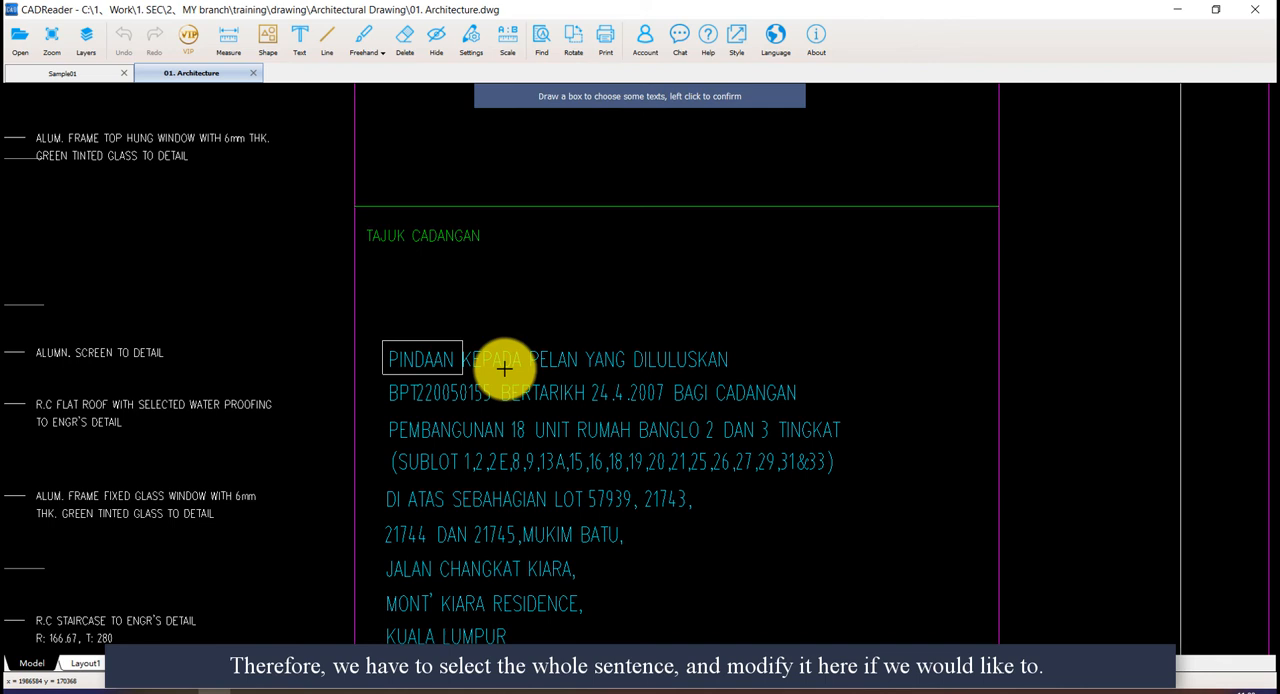
Step: Extract the first sentence, trim it to 'PINDAAN KEPADA PELAN', and close Selected texts
left_click(504, 368)
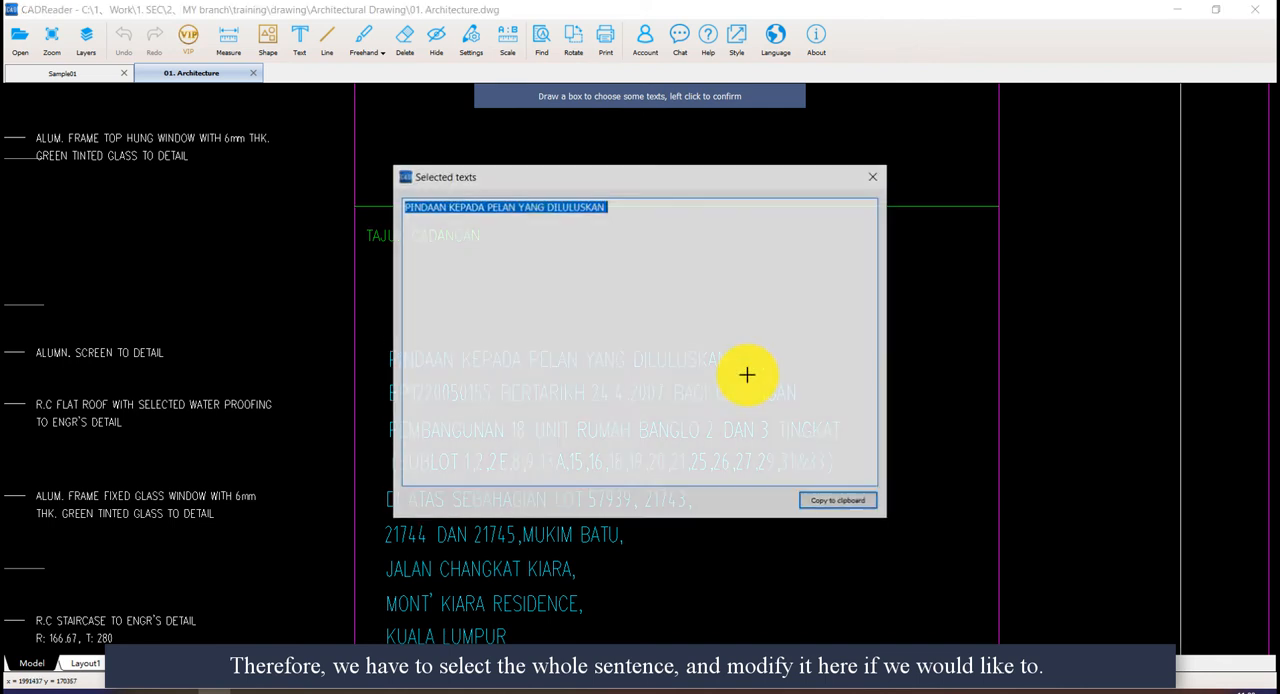
left_click(512, 206)
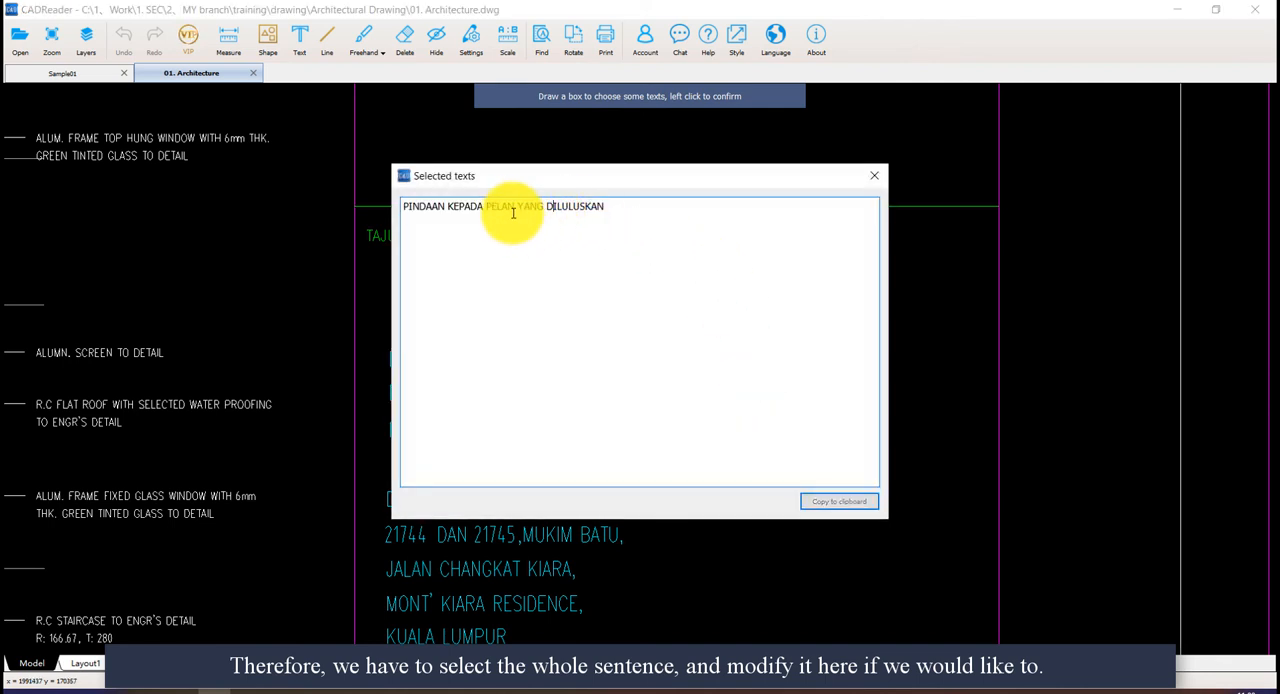
left_click_drag(516, 206, 604, 206)
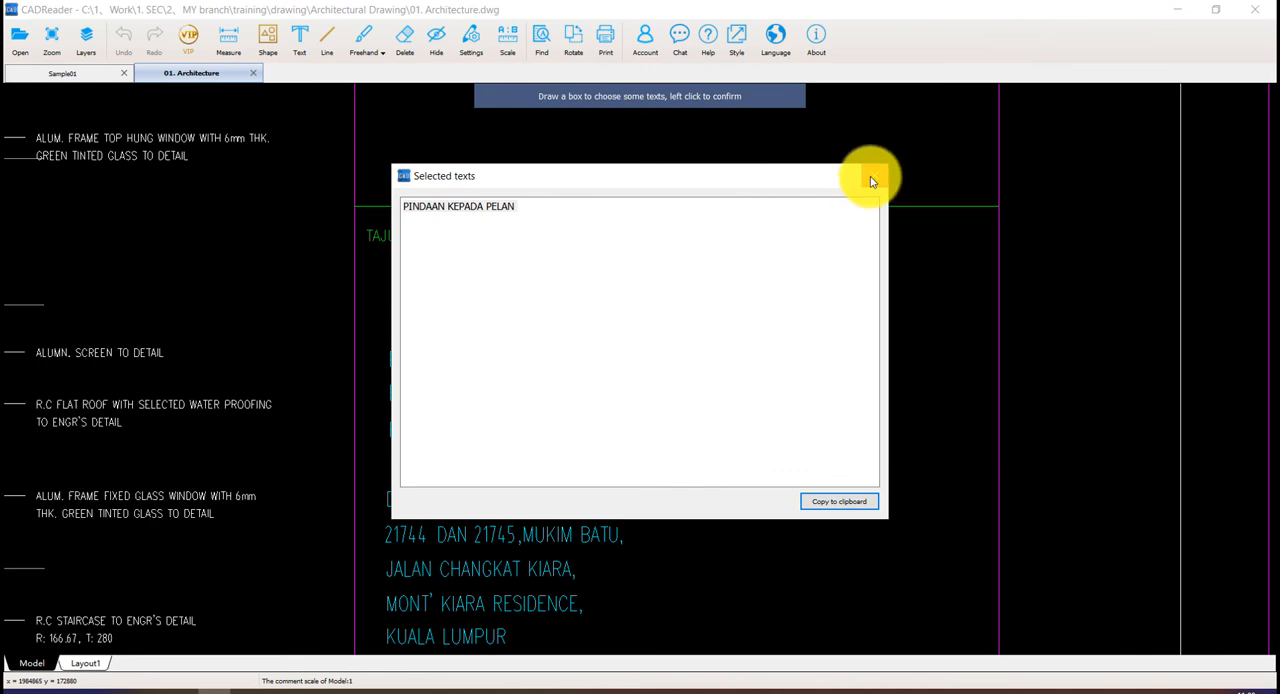
left_click(868, 176)
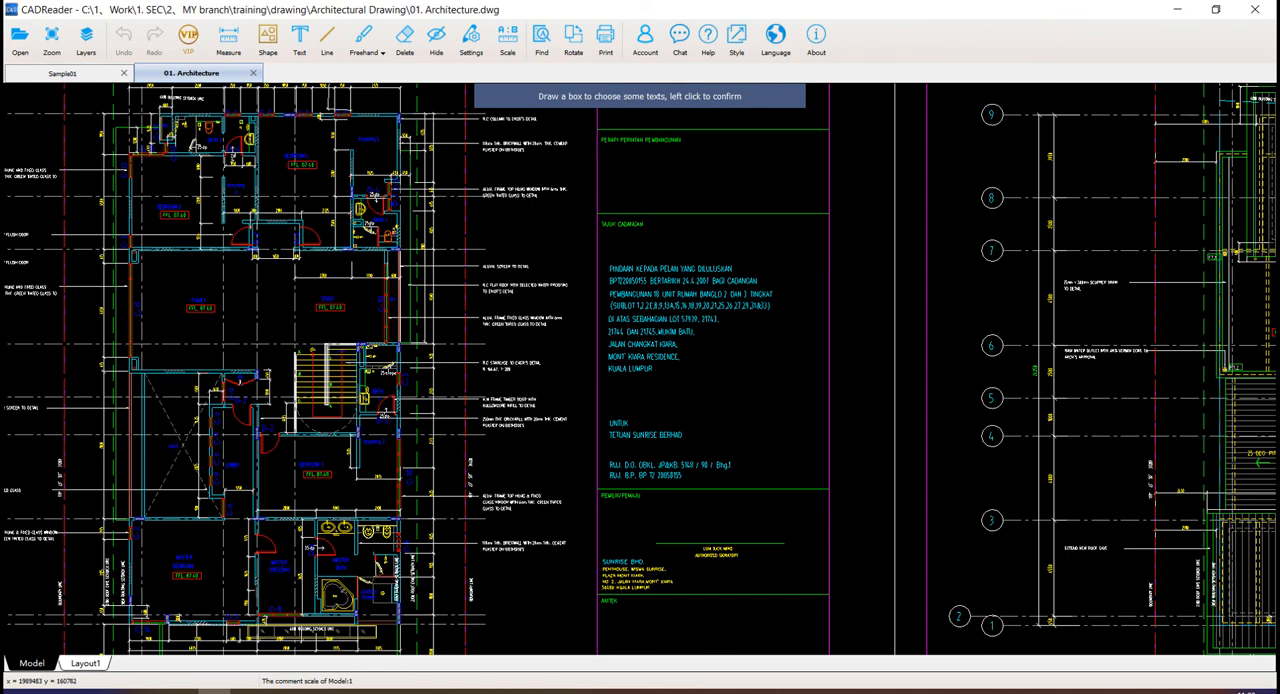